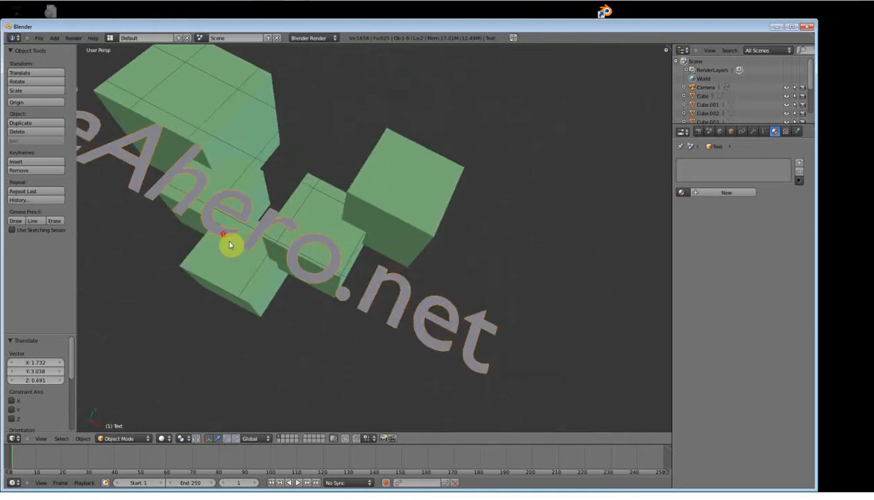
# Step: Survey the cubes and lettering, keep Object Mode with the cube active, and open Add
pyautogui.moveTo(228, 245); pyautogui.dragTo(289, 277)
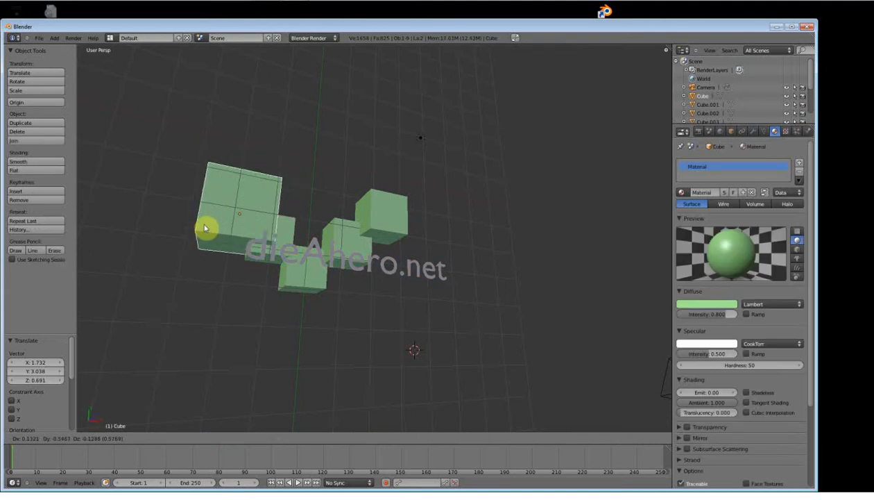
pyautogui.moveTo(208, 228); pyautogui.dragTo(183, 284)
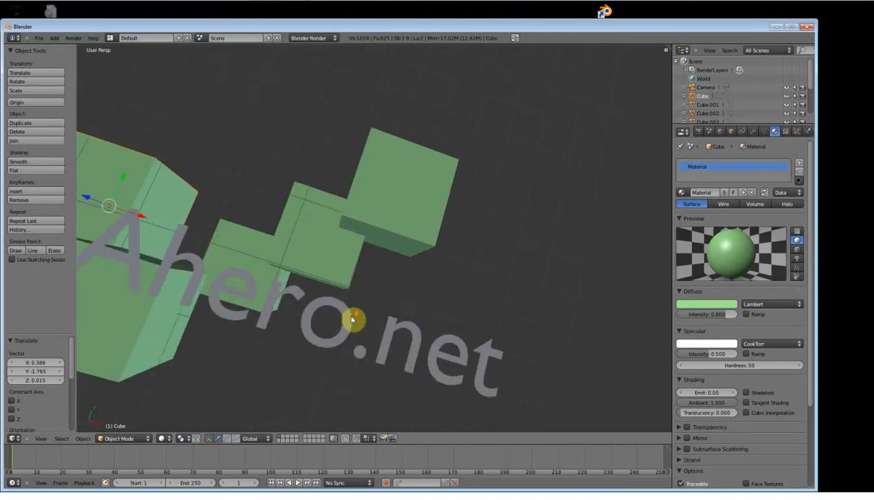
pyautogui.moveTo(351, 319); pyautogui.dragTo(427, 321)
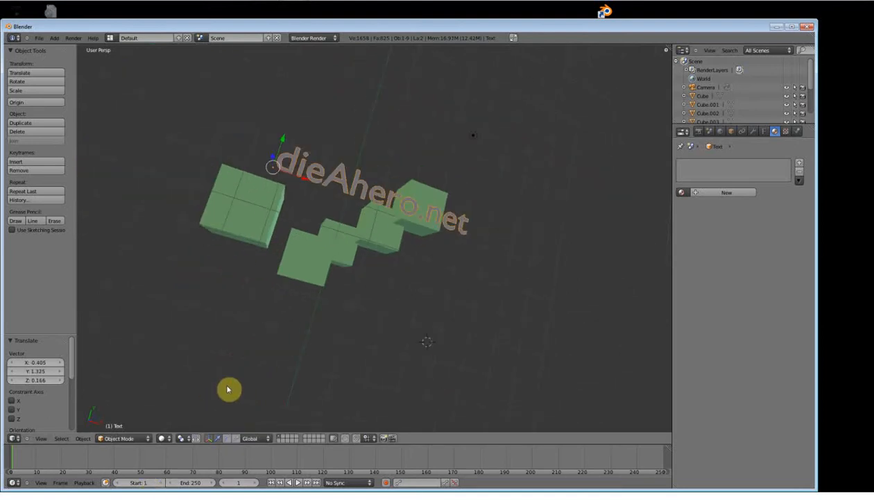
pyautogui.moveTo(341, 292)
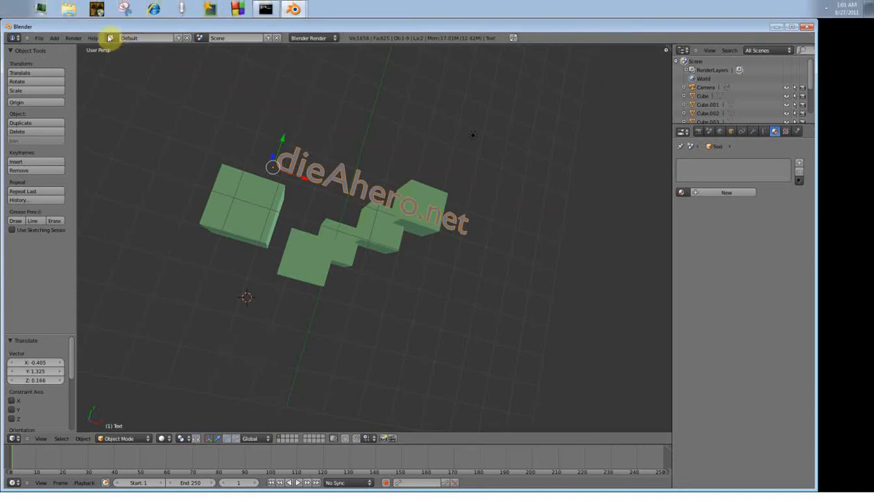
pyautogui.click(111, 38)
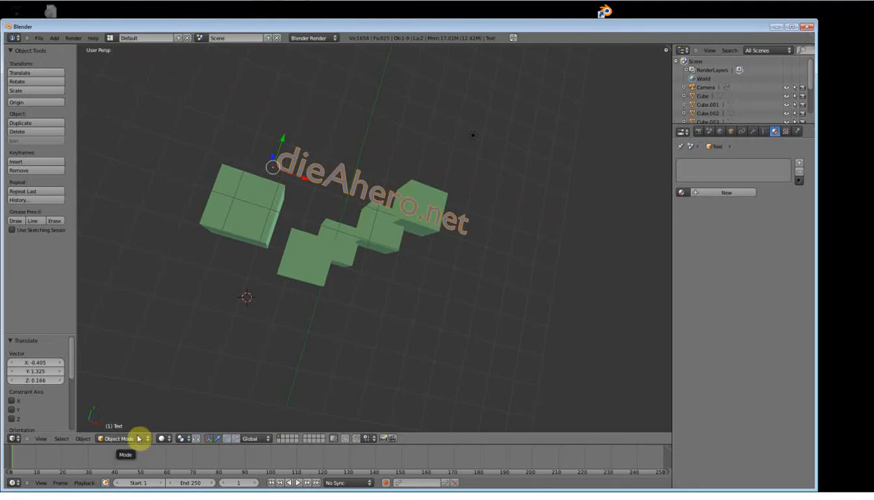
pyautogui.click(124, 438)
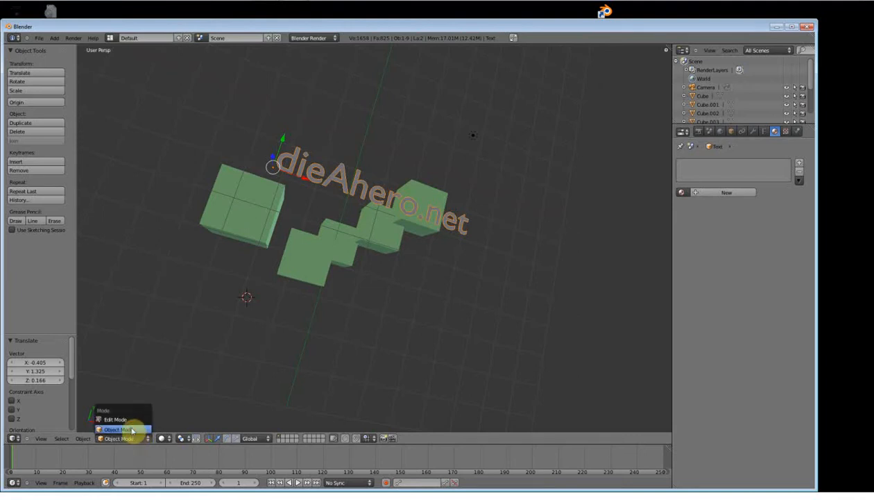
pyautogui.click(118, 429)
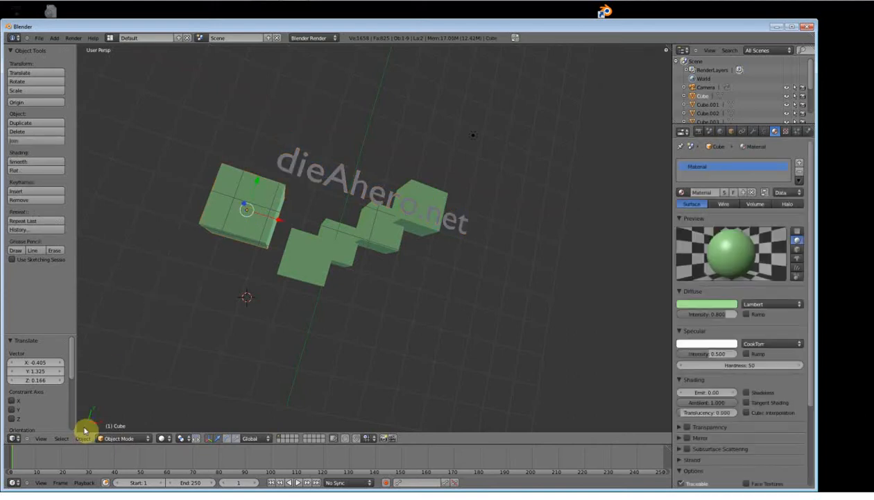
pyautogui.click(125, 438)
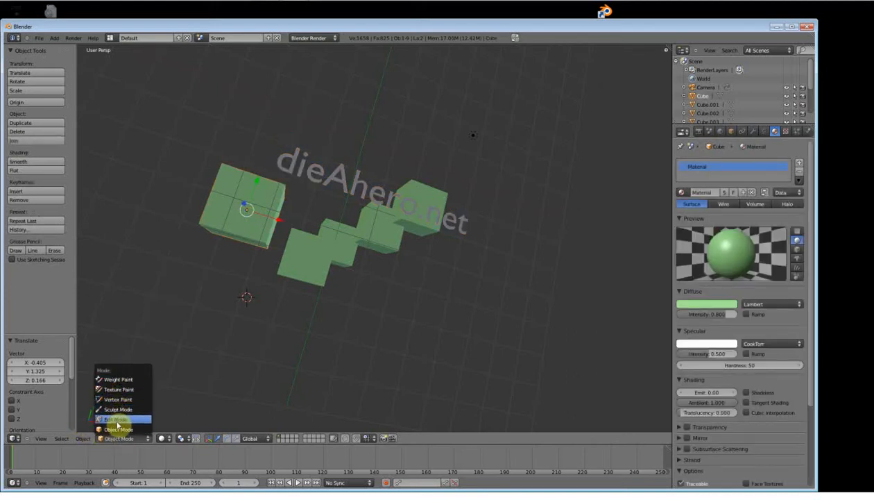
pyautogui.click(119, 429)
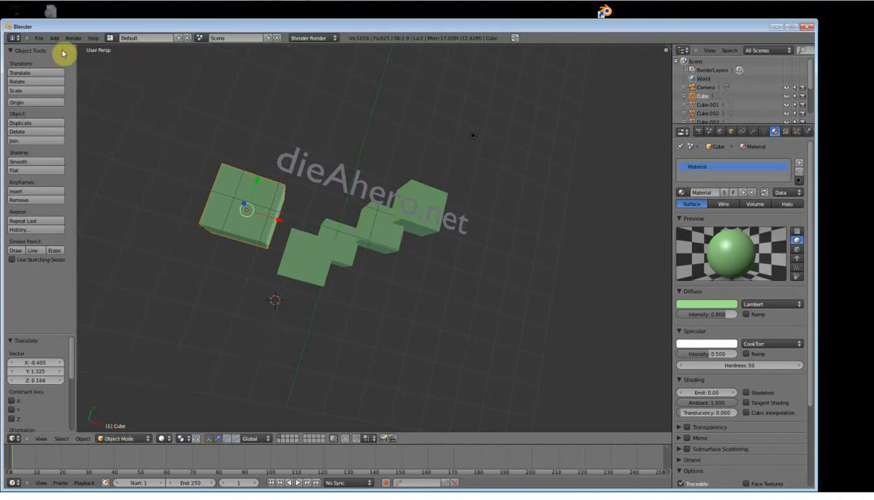
pyautogui.click(54, 38)
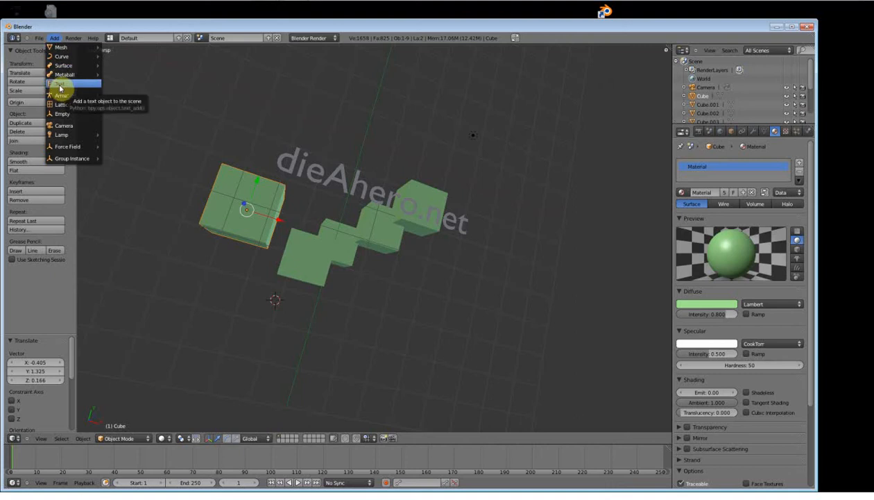
# Step: Add a new text object and raise it along Z beside the cubes
pyautogui.click(59, 84)
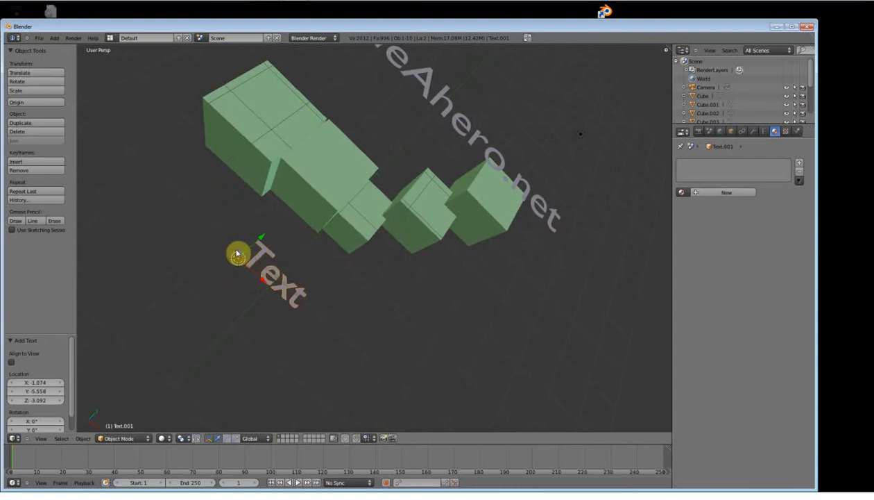
pyautogui.moveTo(238, 252); pyautogui.dragTo(355, 245)
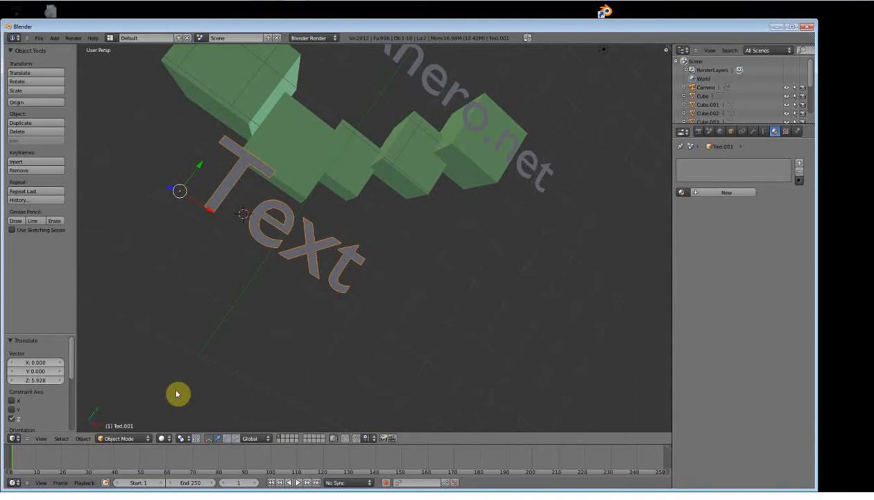
pyautogui.press('Tab')
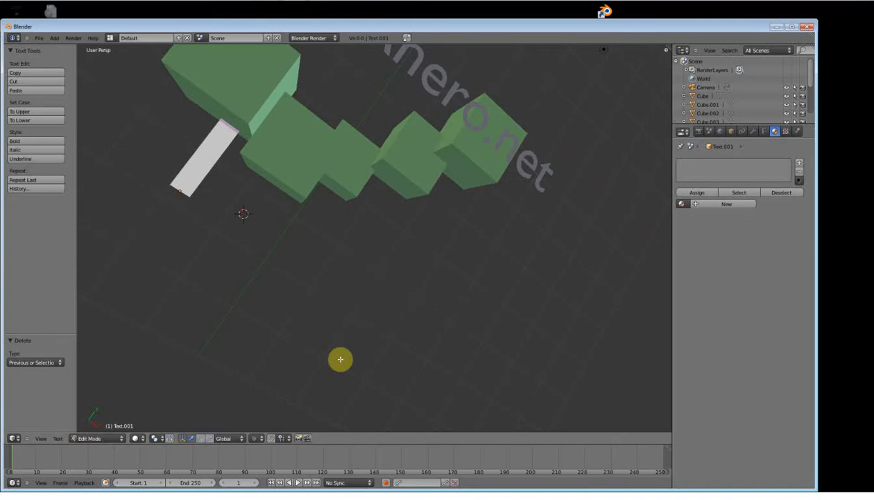
# Step: Replace the default wording so the new text object reads 'B'
pyautogui.write('Hello Ki')
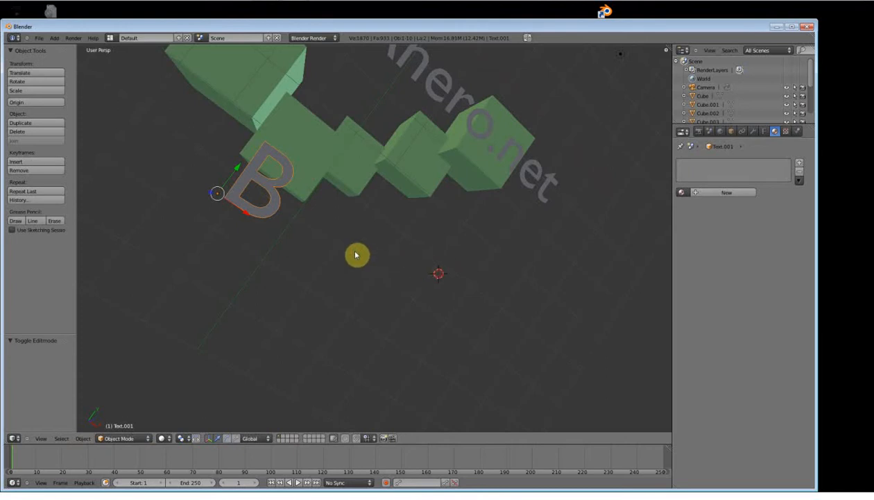
# Step: Add another text letter and line up 'e' and 'a' after the B
pyautogui.click(53, 38)
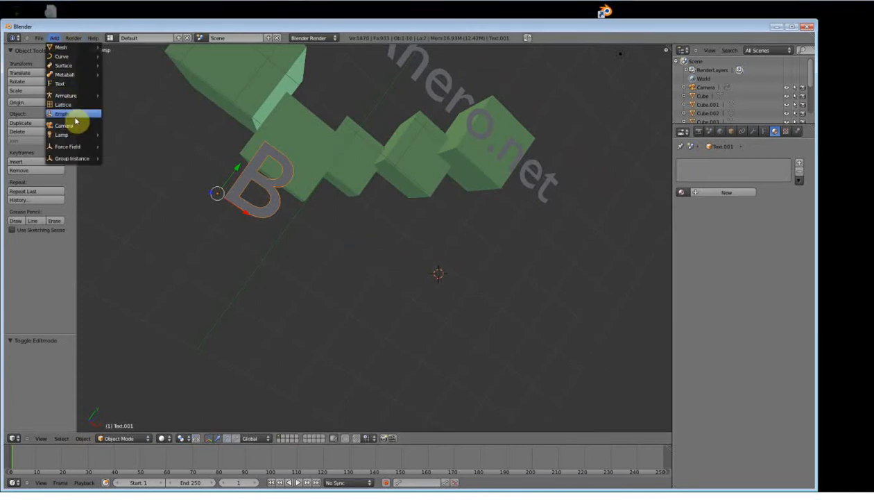
pyautogui.click(59, 83)
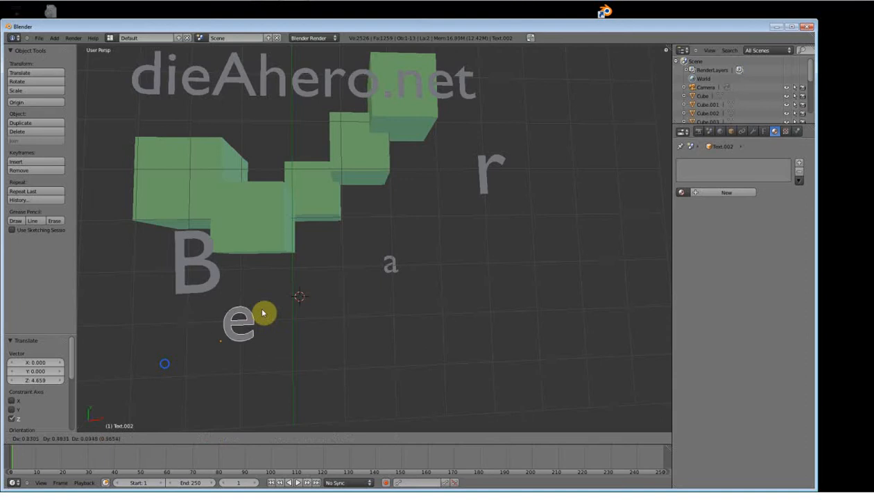
pyautogui.moveTo(264, 313); pyautogui.dragTo(295, 274)
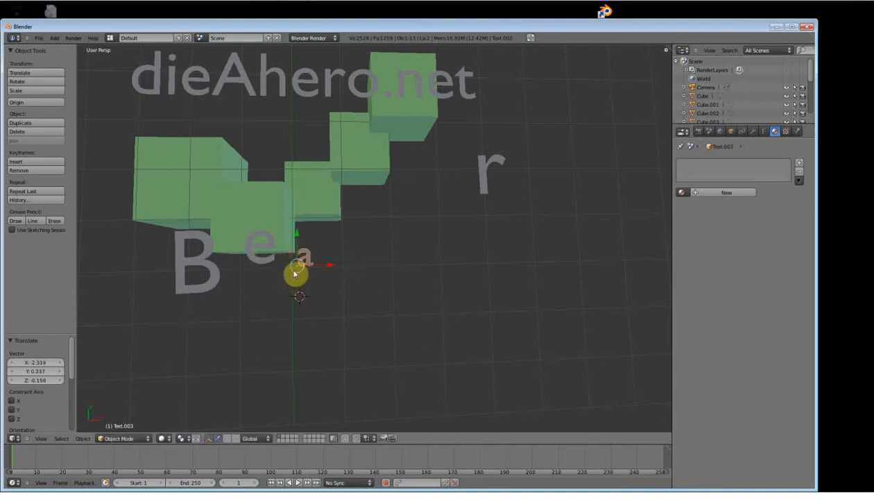
pyautogui.moveTo(295, 273); pyautogui.dragTo(256, 312)
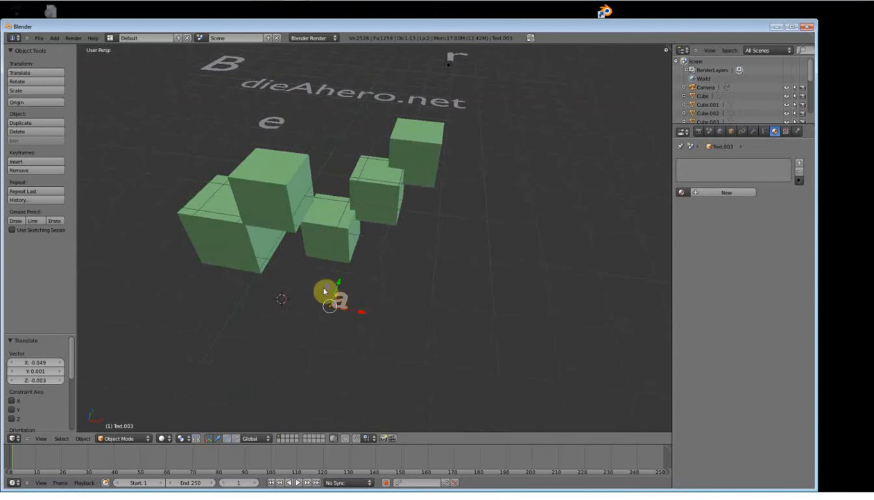
pyautogui.moveTo(330, 292); pyautogui.dragTo(340, 136)
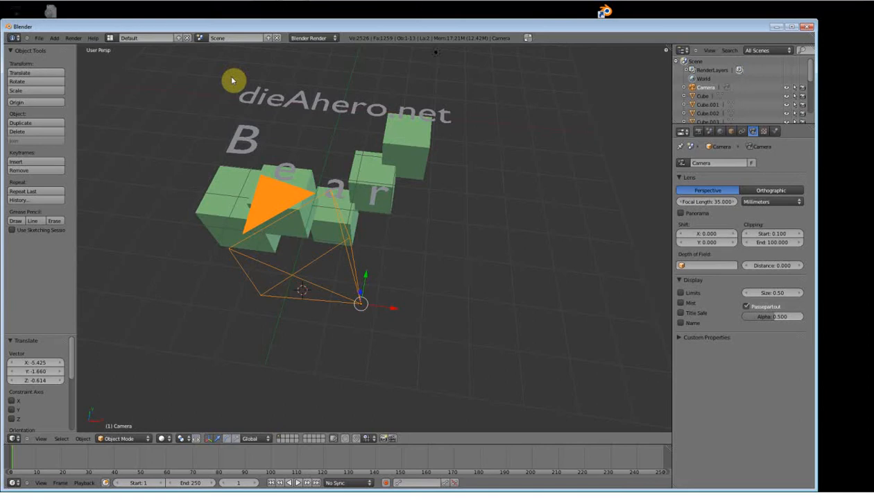
pyautogui.moveTo(292, 162)
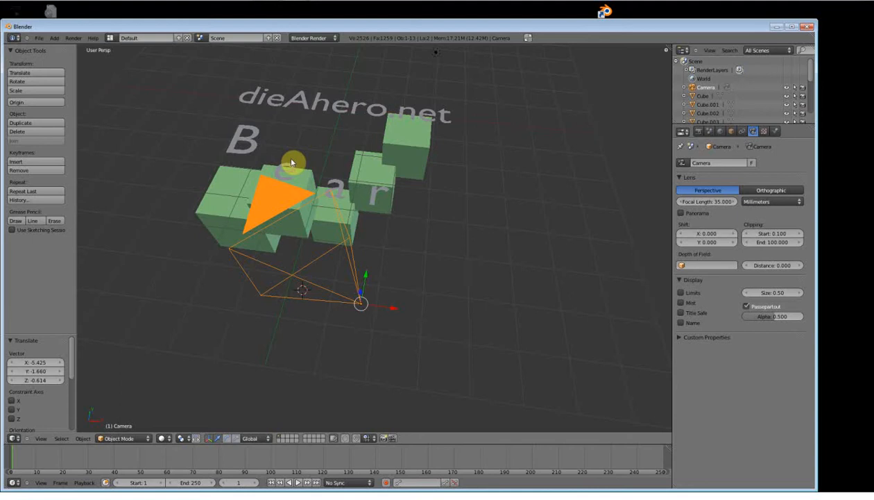
# Step: Switch the 3D viewport to the scene camera view with Numpad 0
pyautogui.press('KP_0')
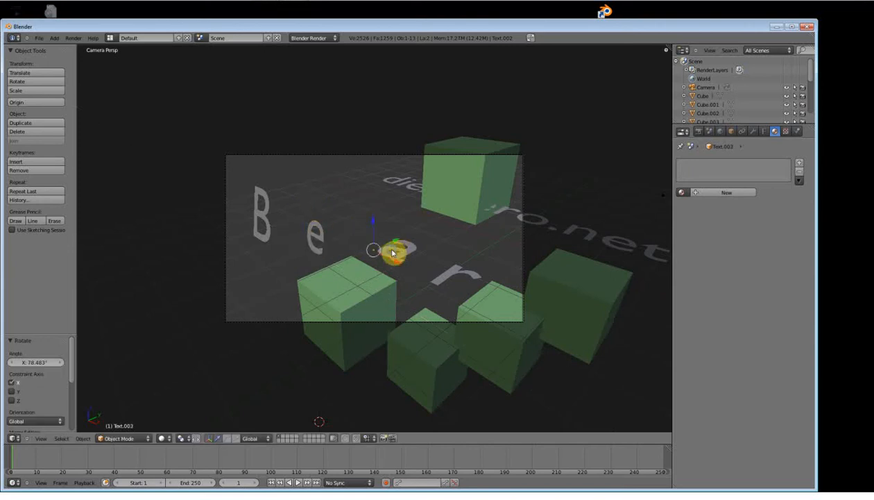
# Step: Rotate the letters about 78° on X so B, e, a, r face the camera
pyautogui.moveTo(392, 252); pyautogui.dragTo(443, 263)
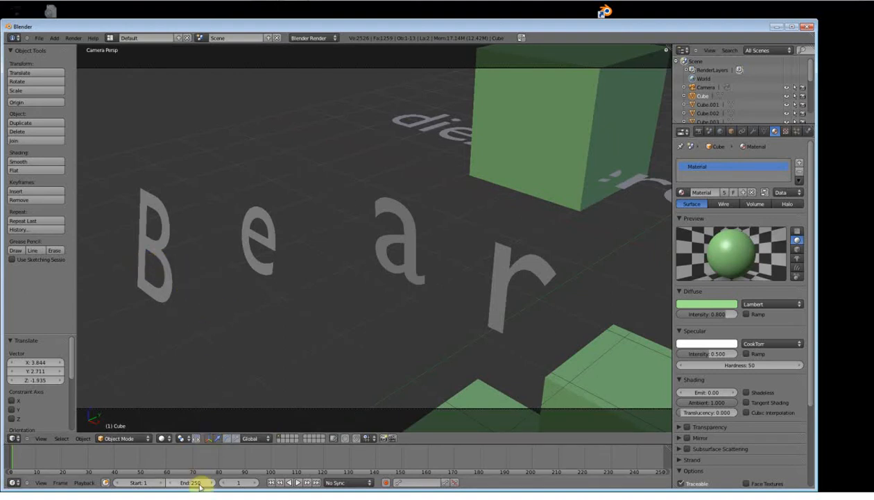
pyautogui.moveTo(200, 482)
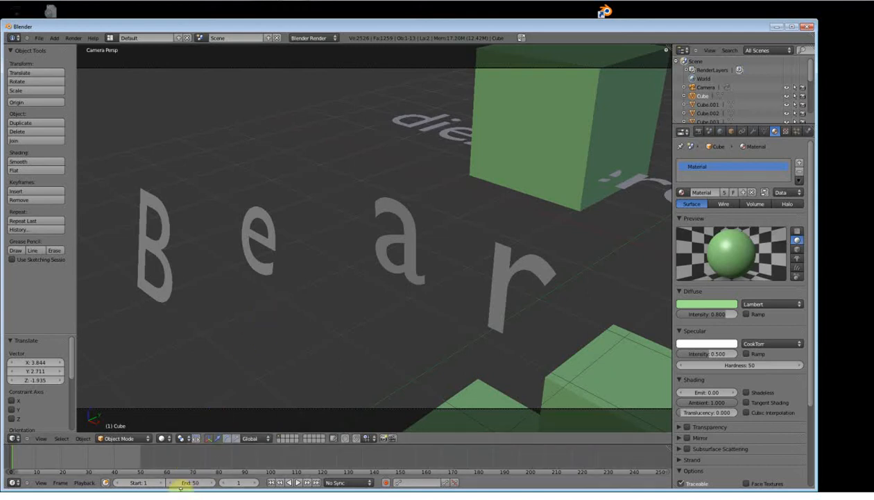
pyautogui.moveTo(191, 482)
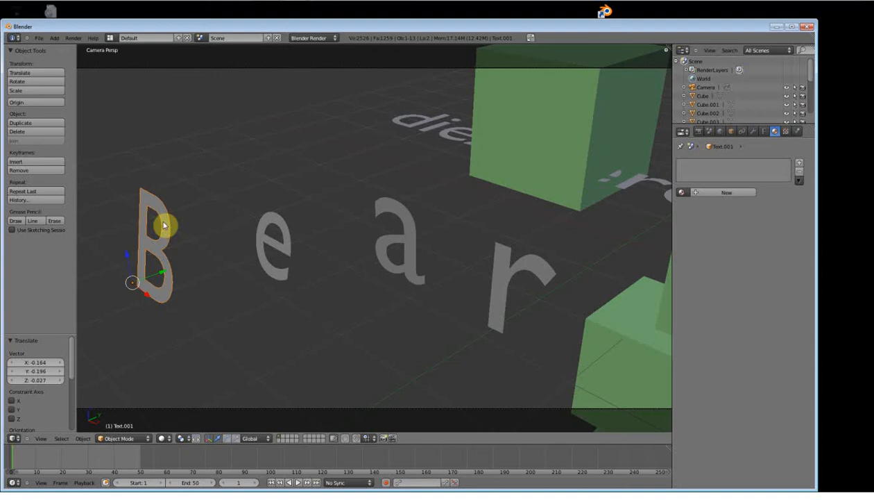
pyautogui.moveTo(207, 217)
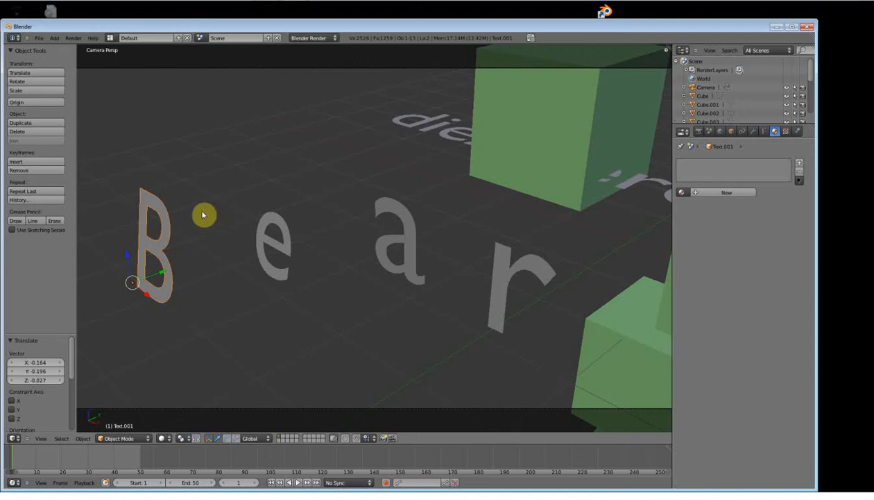
pyautogui.moveTo(157, 205)
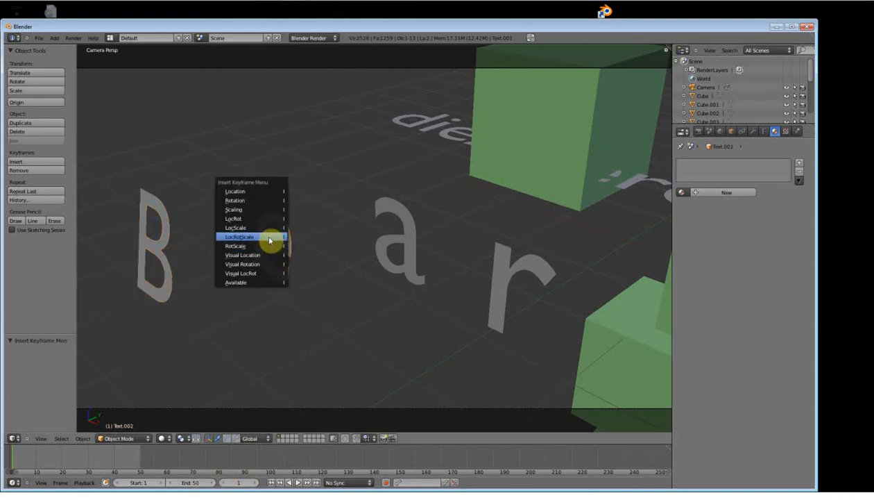
# Step: Insert LocRotScale keyframes at frame 1 for the letters e and r
pyautogui.click(239, 236)
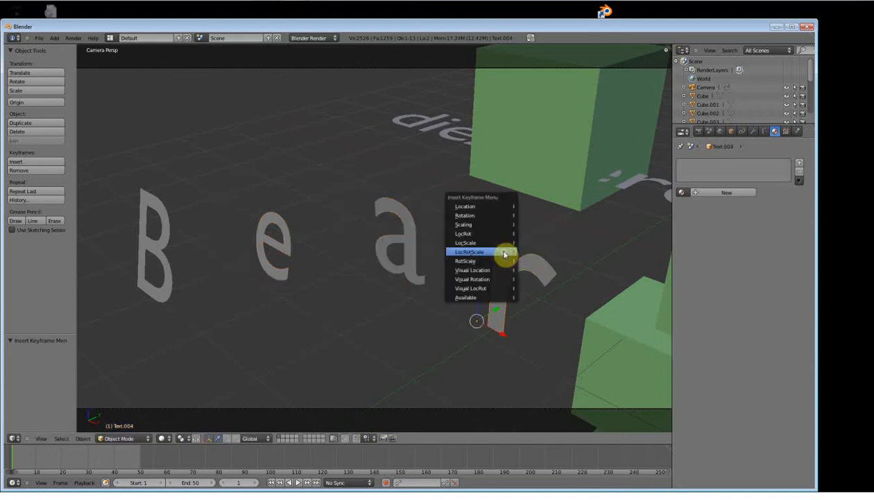
pyautogui.click(470, 251)
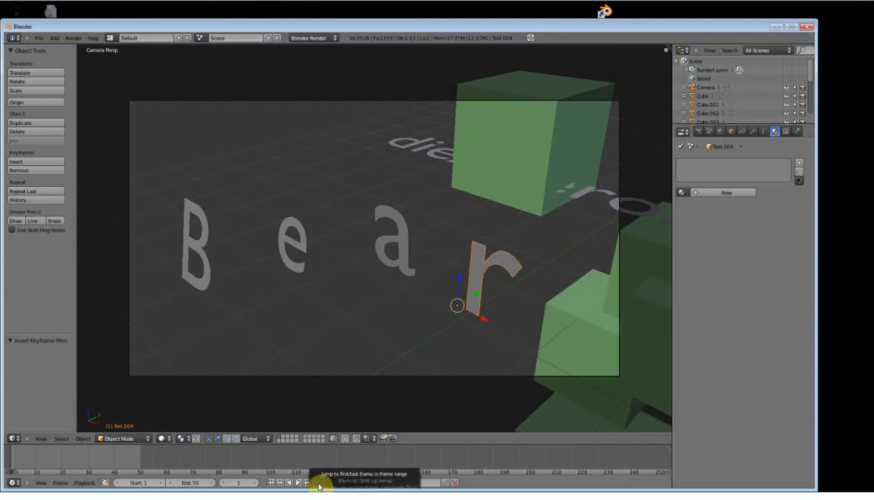
# Step: Jump the Timeline to the end frame, 50
pyautogui.click(12, 482)
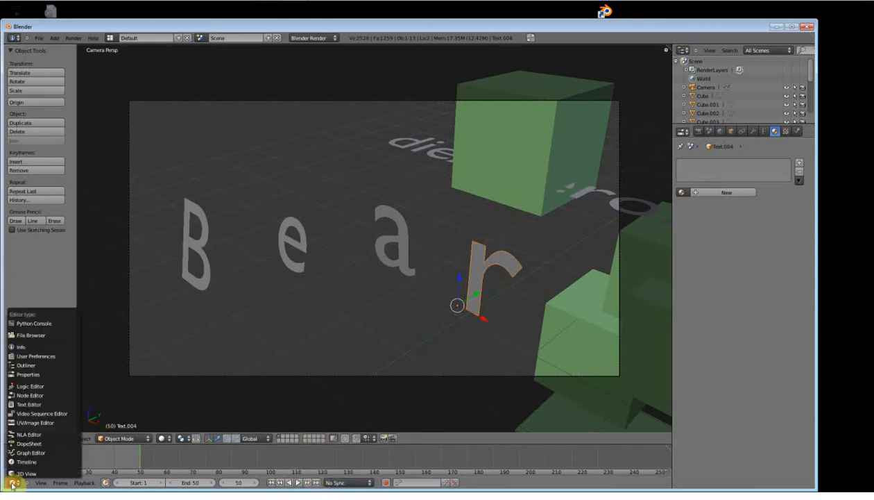
pyautogui.moveTo(29, 395)
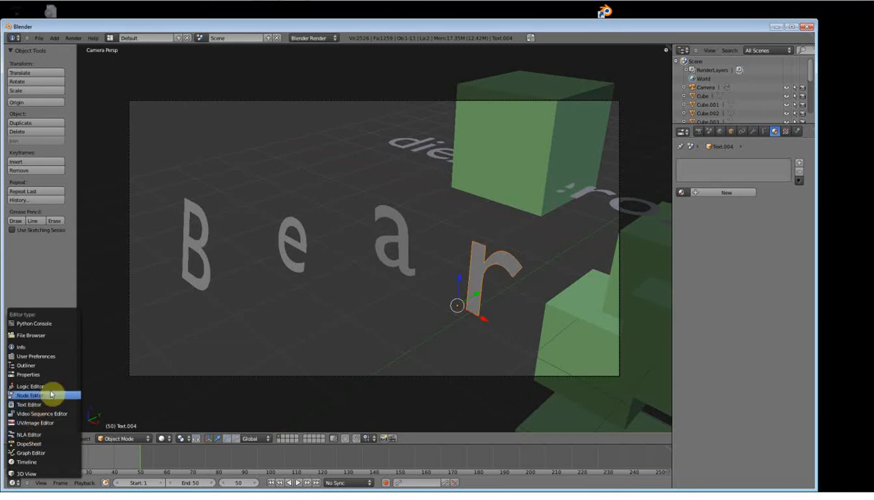
pyautogui.moveTo(20, 471)
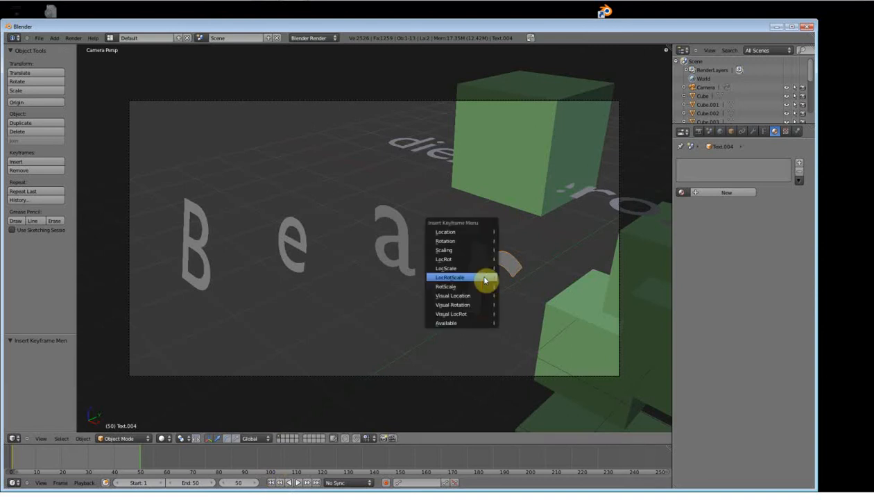
# Step: Insert LocRotScale keyframes for the r and a at frame 50, then go to frame 25
pyautogui.click(448, 277)
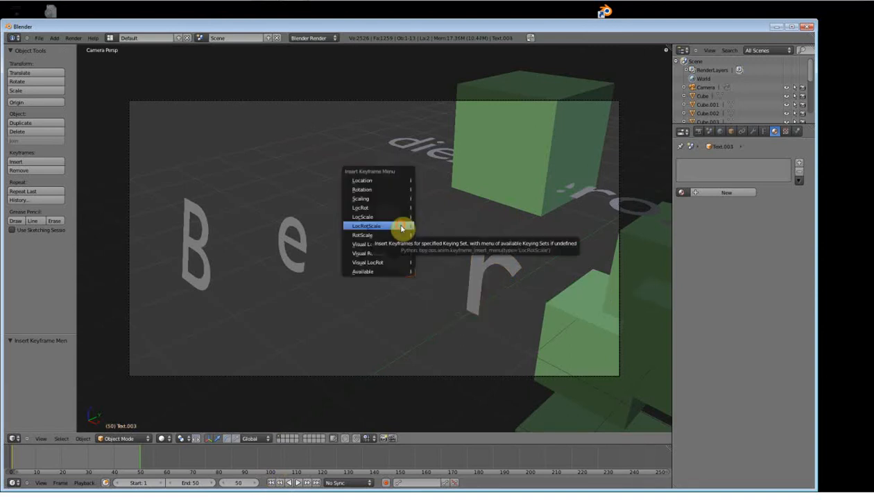
pyautogui.click(367, 226)
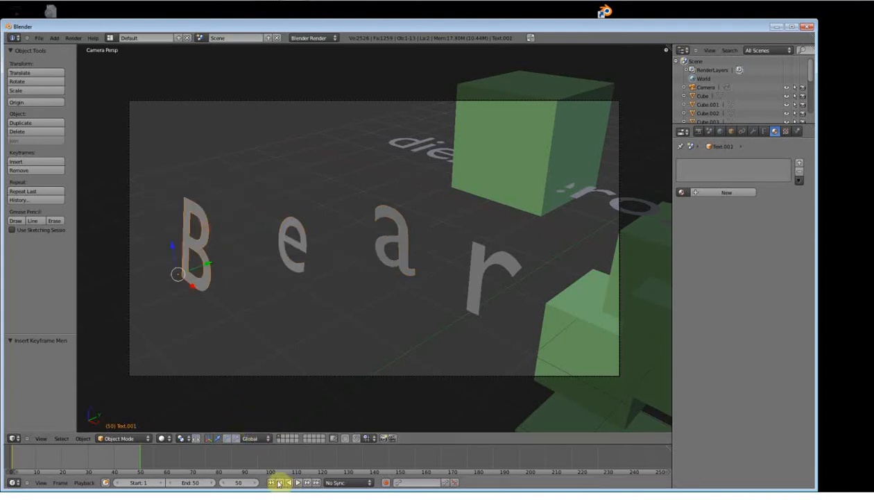
pyautogui.click(276, 482)
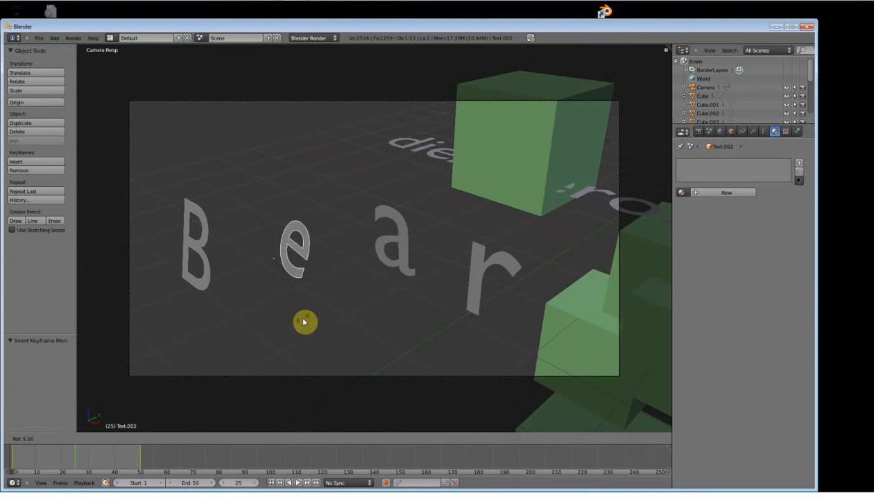
# Step: Rotate the 'e' into a new pose and tip the 'r' over flat
pyautogui.moveTo(304, 321); pyautogui.dragTo(264, 243)
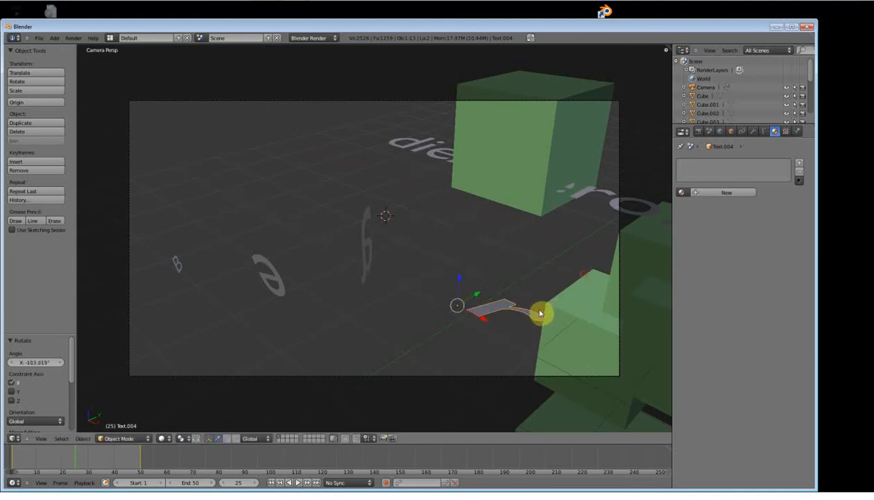
pyautogui.moveTo(540, 313); pyautogui.dragTo(535, 387)
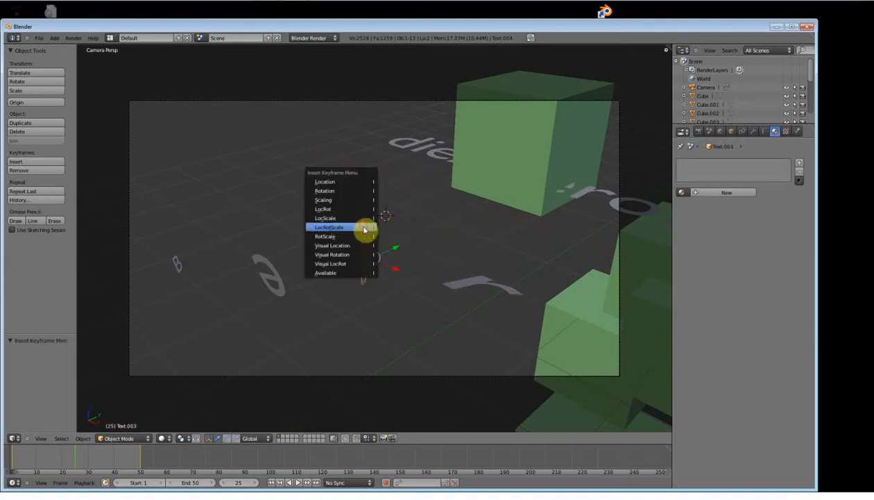
# Step: Keyframe the letter a's new frame-25 pose with LocRotScale
pyautogui.click(327, 227)
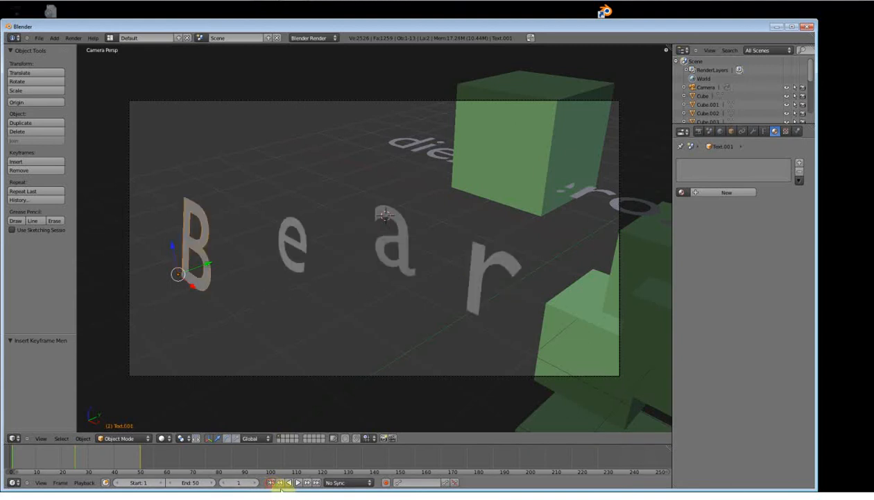
# Step: Rewind to frame 1 and play the 50-frame Bear animation
pyautogui.click(298, 483)
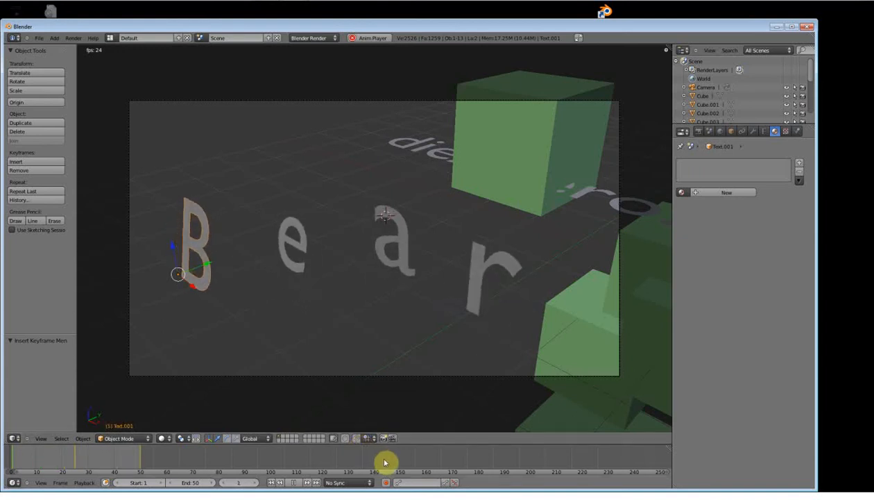
pyautogui.click(319, 471)
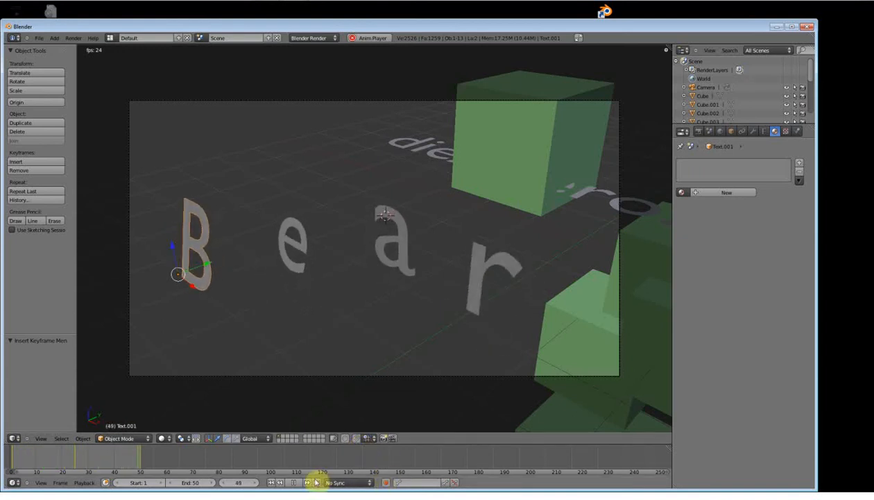